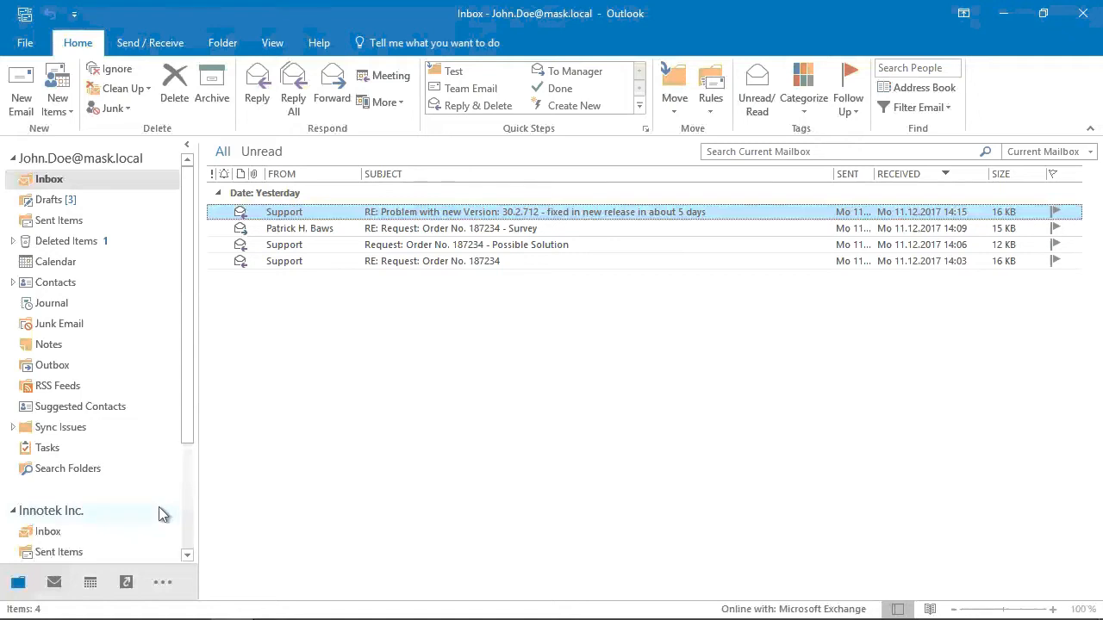
Expand All Public Folders in the folder pane and select the Support public folder
scroll("down", 3)
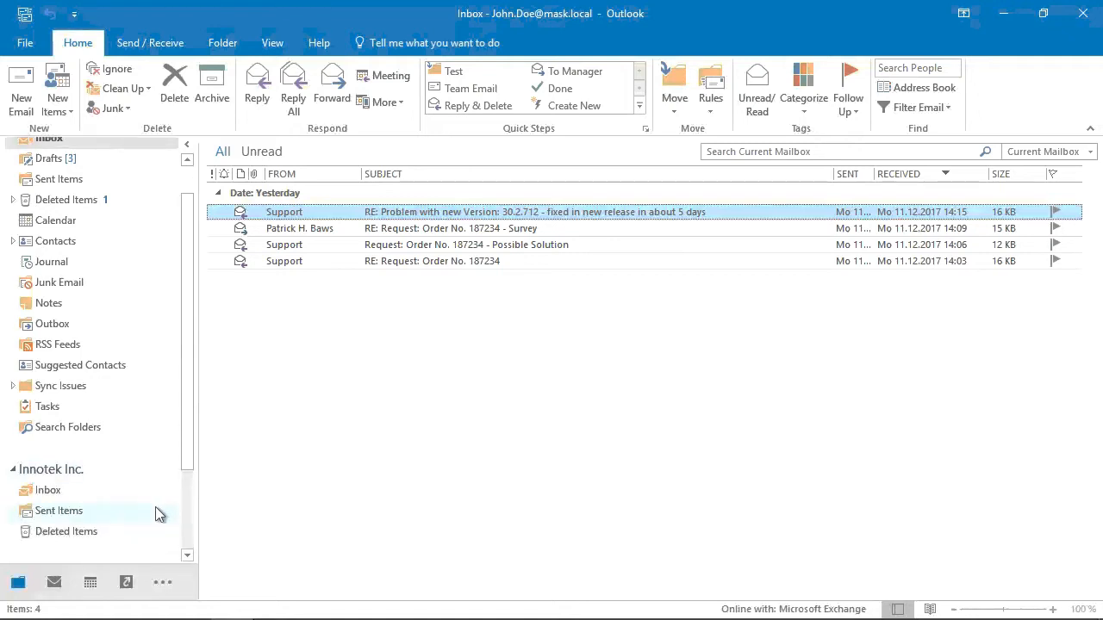
scroll("down", 3)
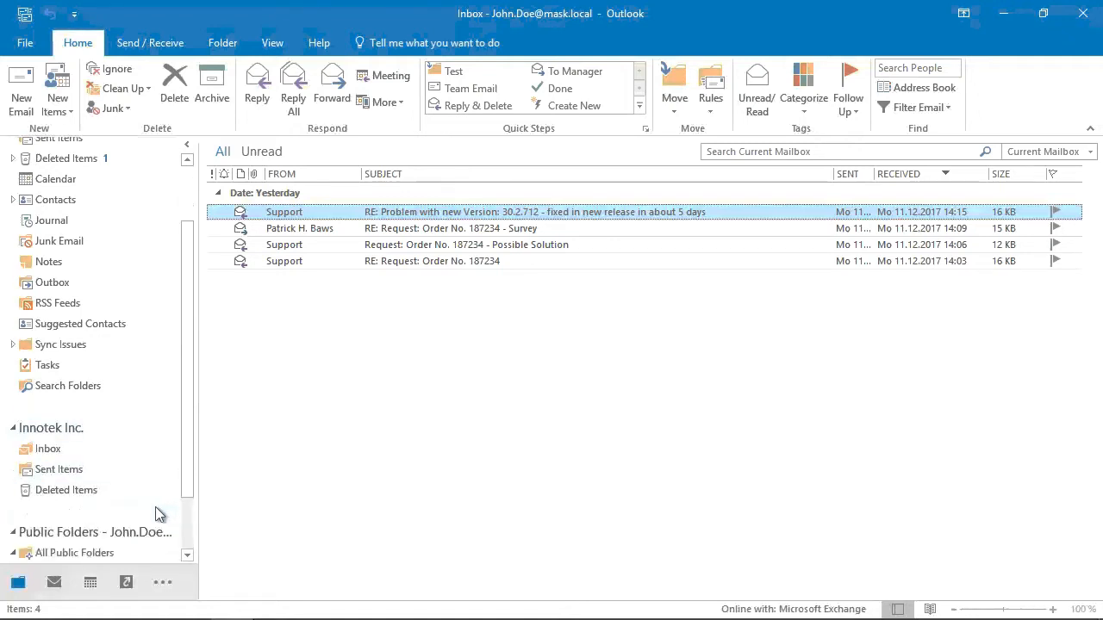
left_click(14, 510)
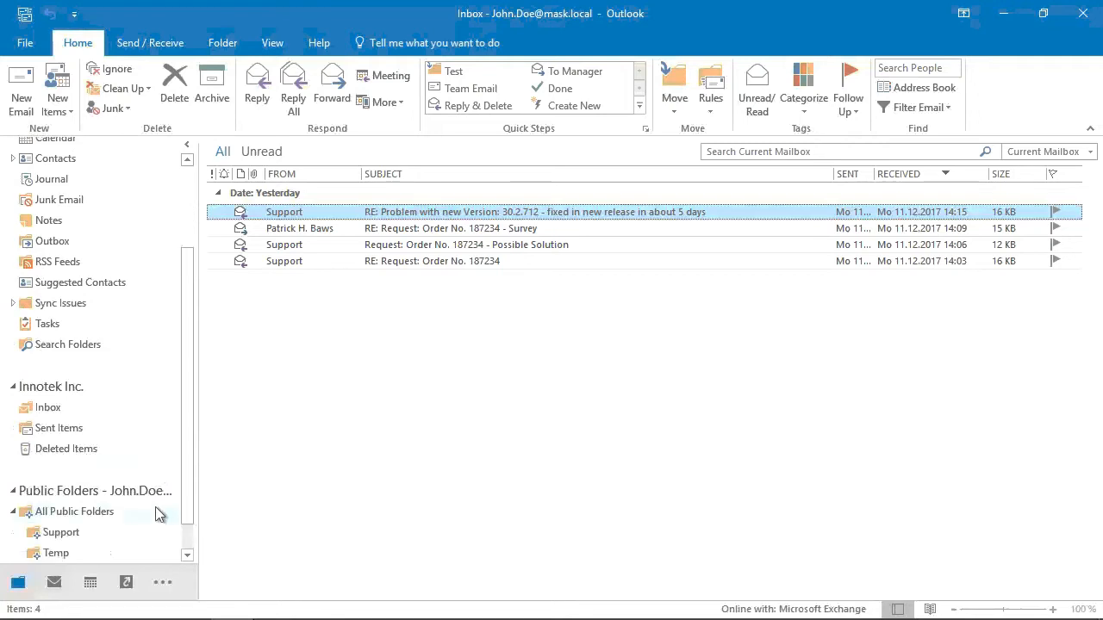
scroll("down", 3)
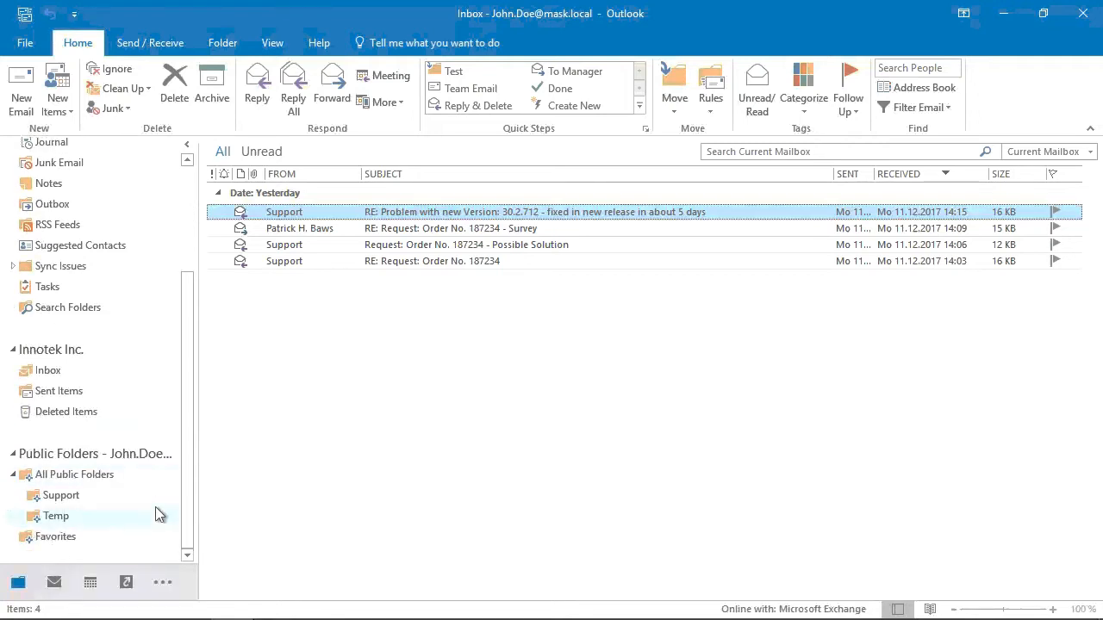
left_click(59, 497)
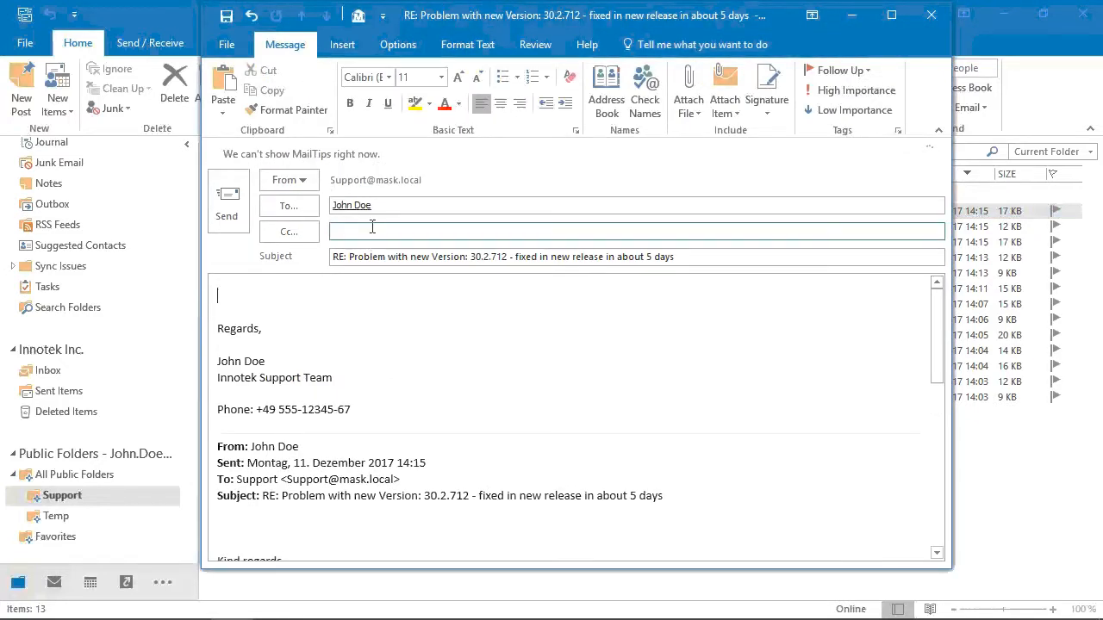
mouse_move(389, 186)
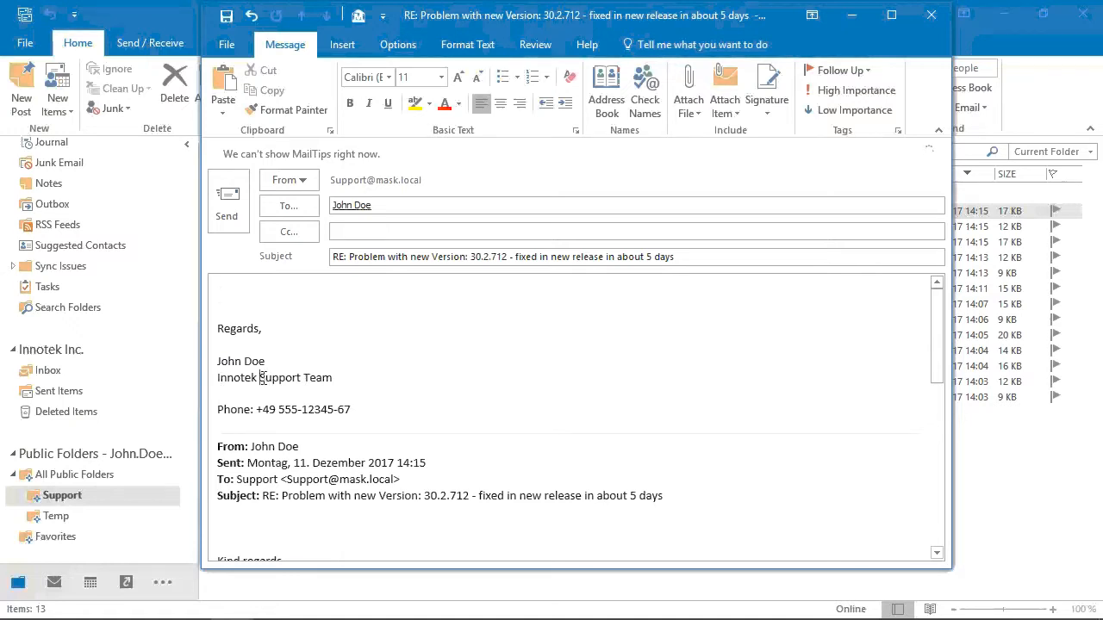
Send the Support reply to the 'Problem with new Version' message about version 30.2.712
double_click(282, 377)
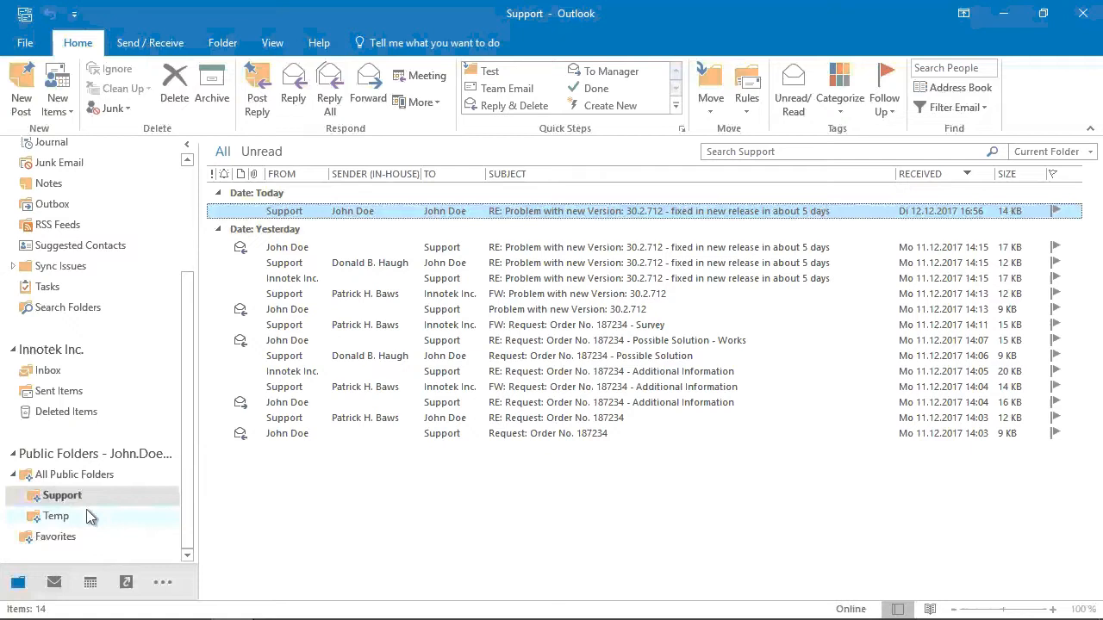
mouse_move(376, 524)
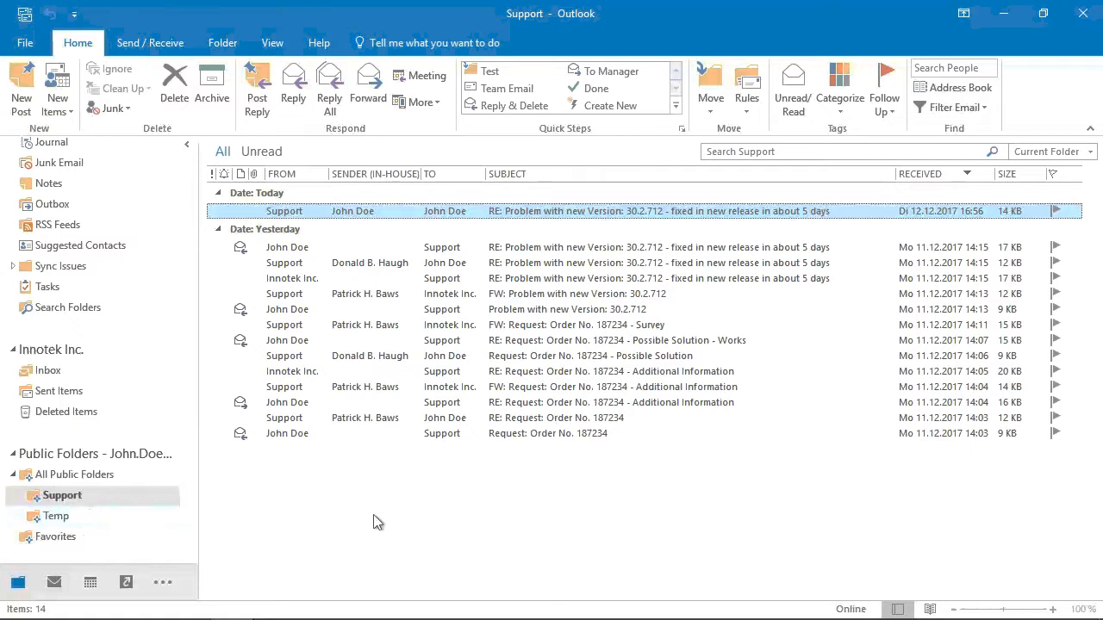
mouse_move(386, 252)
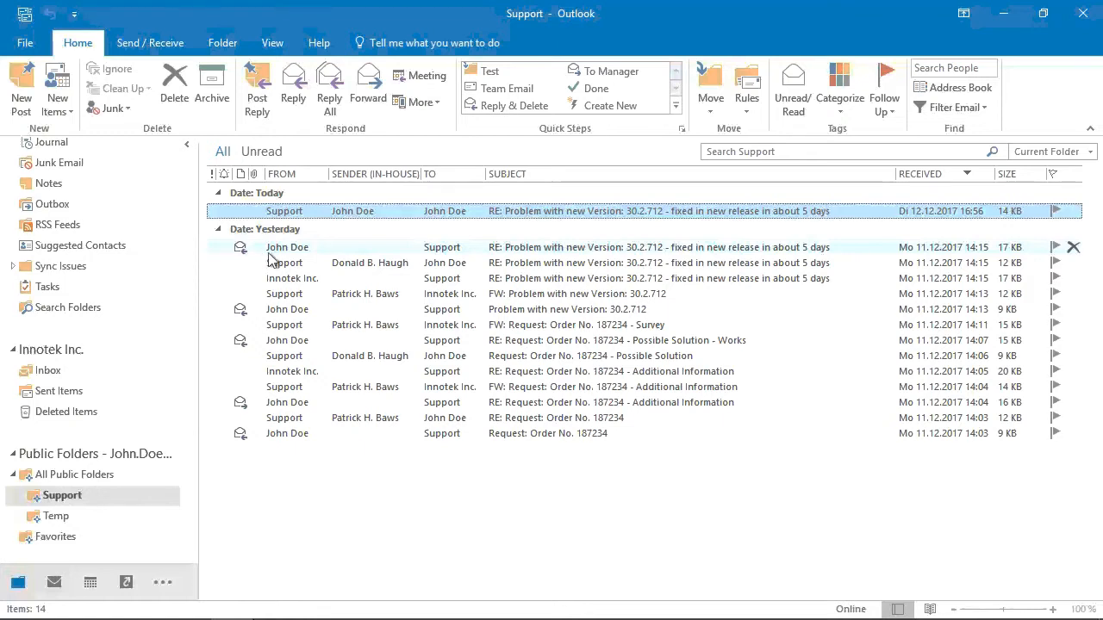
mouse_move(279, 252)
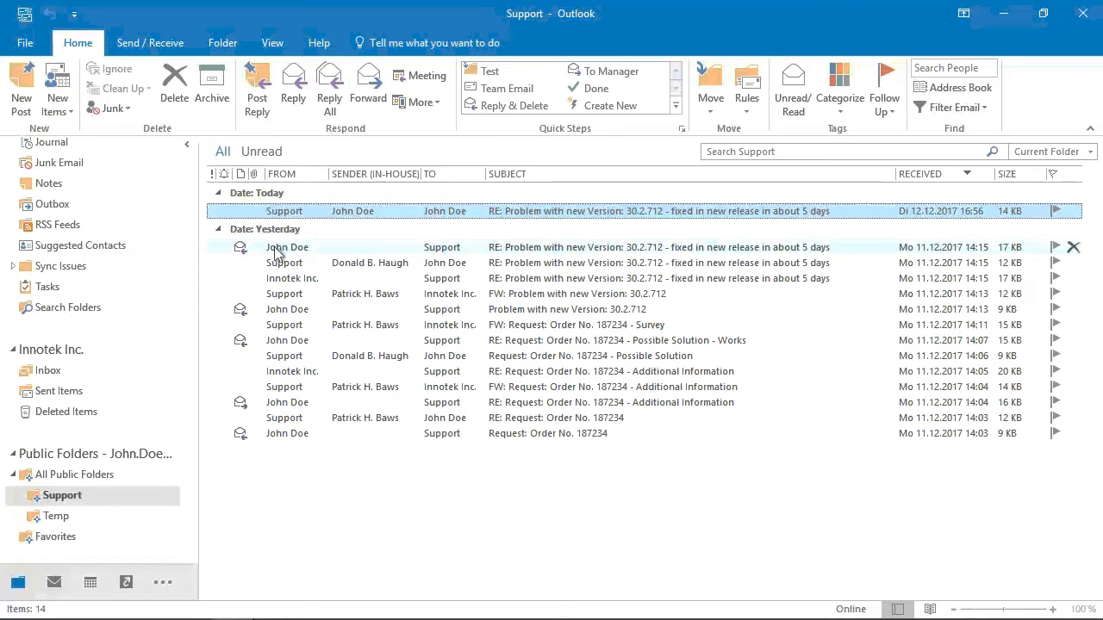
mouse_move(376, 176)
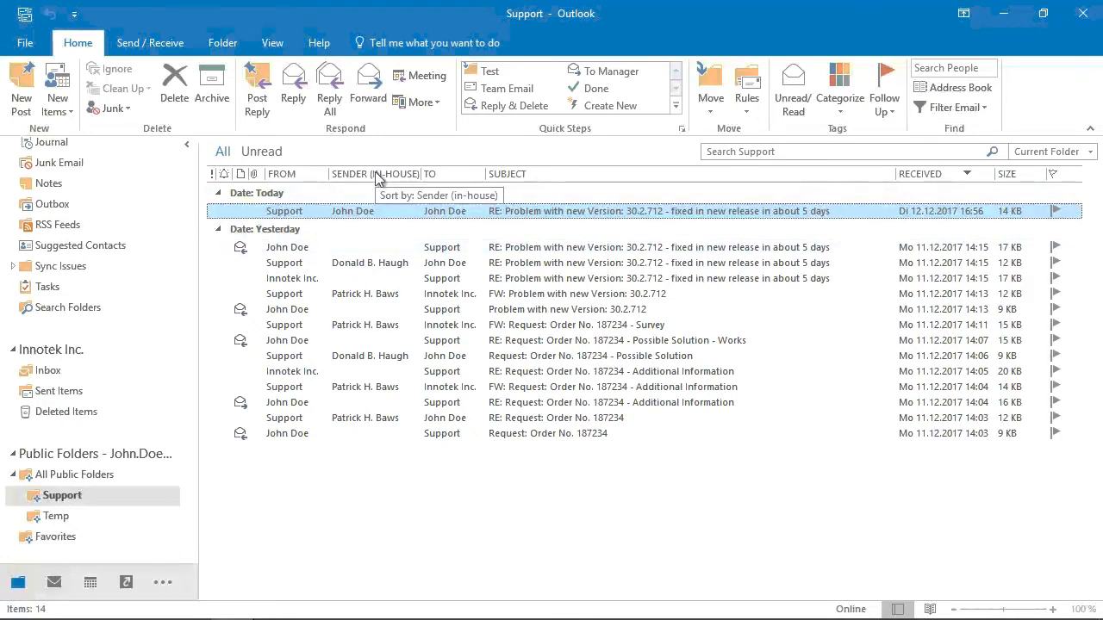
mouse_move(376, 193)
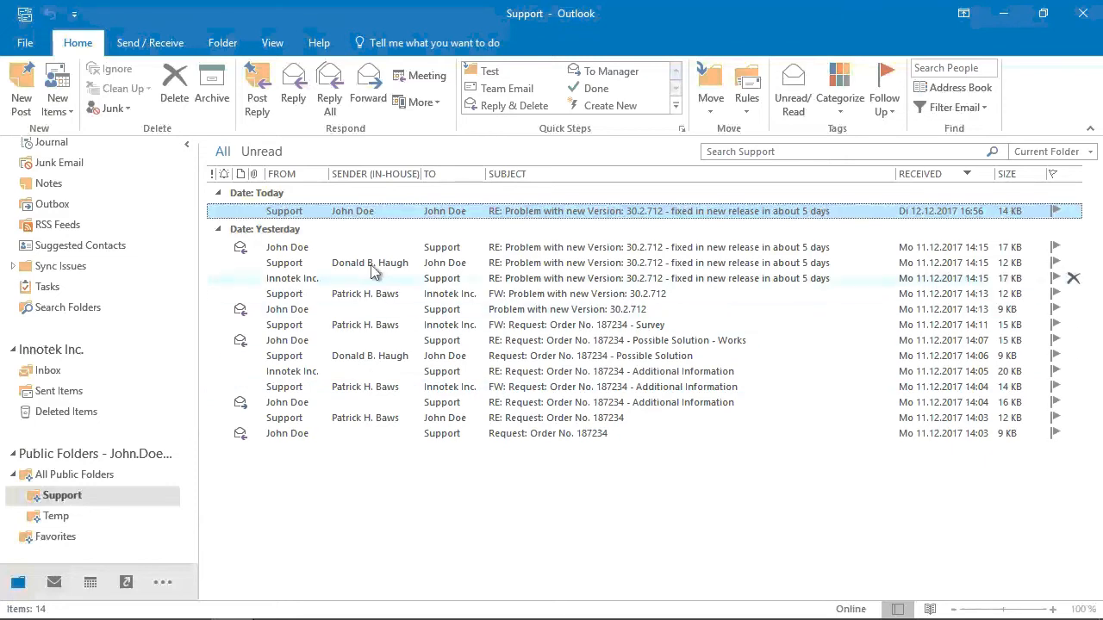
mouse_move(372, 396)
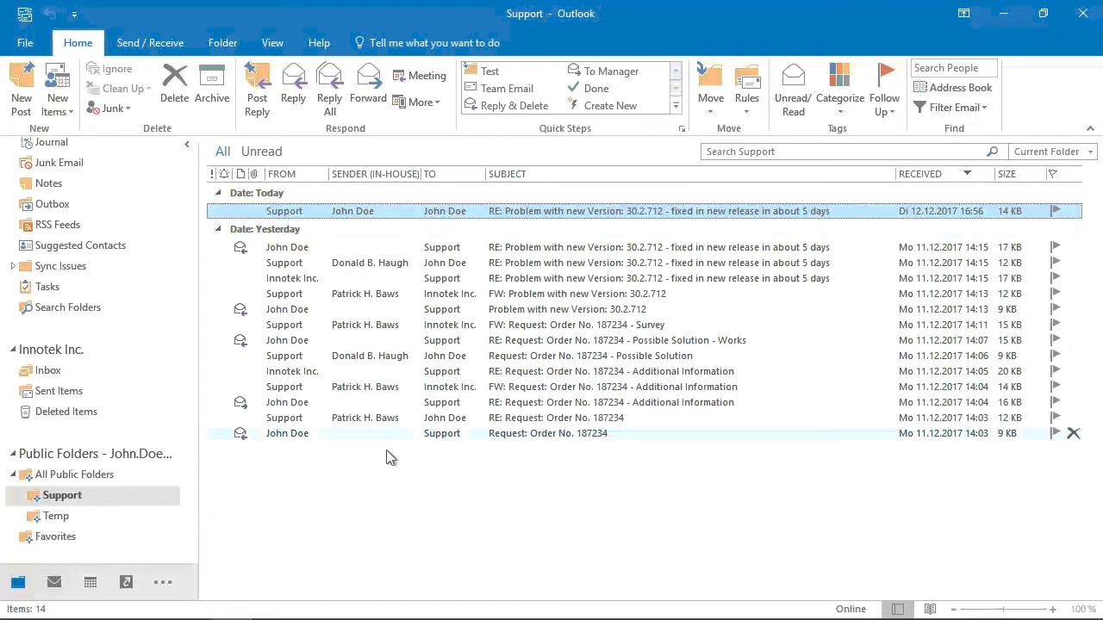
Switch from the Support folder to the Innotek Inc. Inbox
left_click(48, 370)
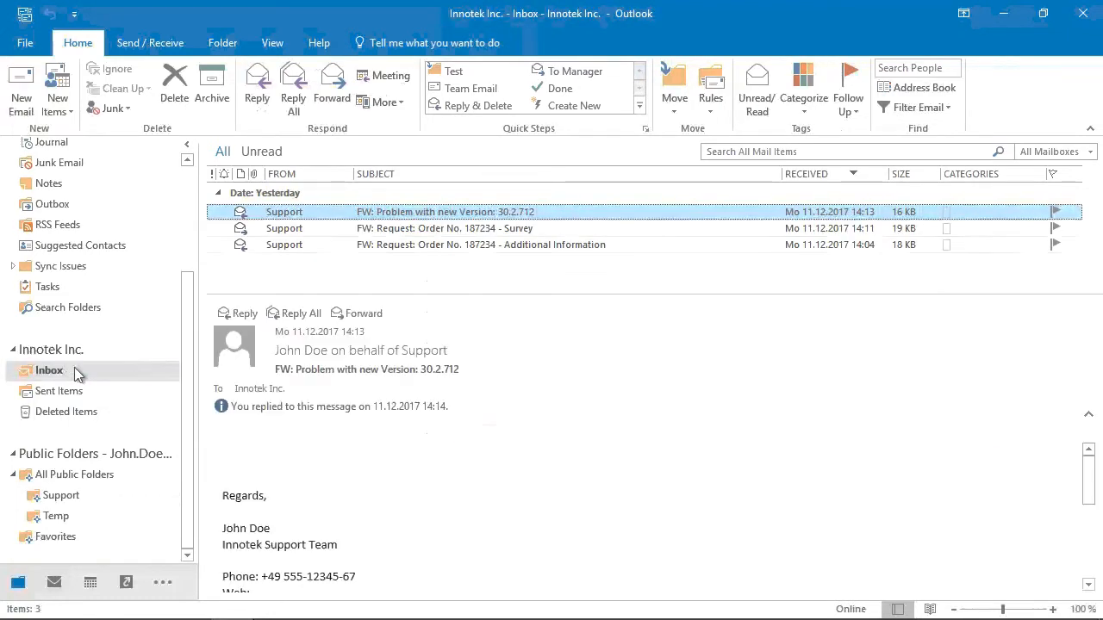
Start a new email from the Innotek Inc. mailbox with its automatic signature
left_click(21, 89)
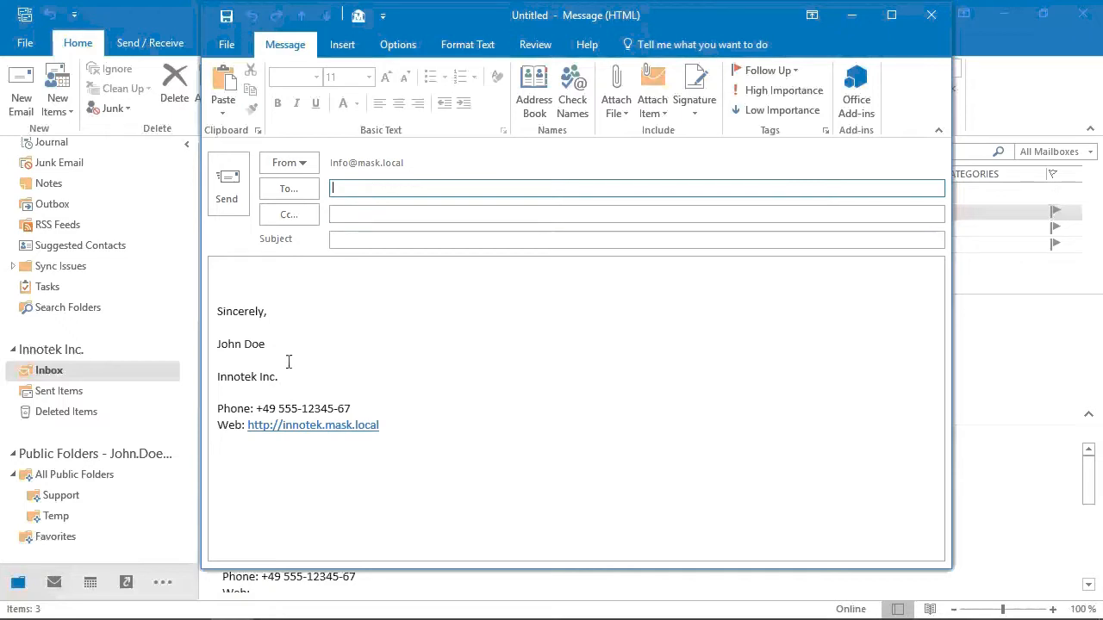
mouse_move(236, 411)
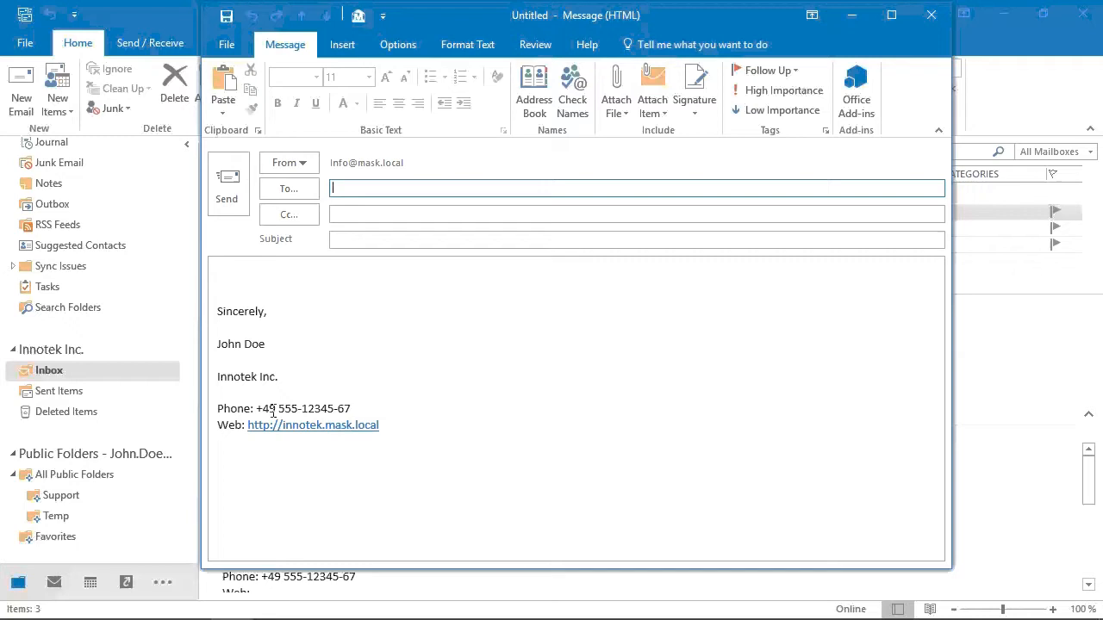
mouse_move(282, 463)
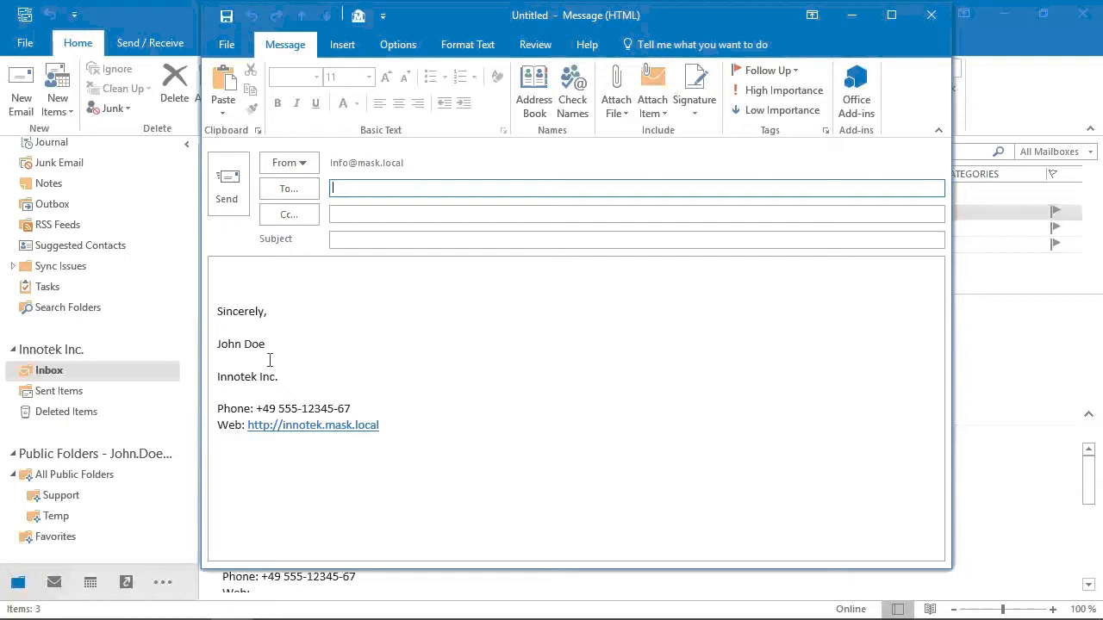
mouse_move(565, 276)
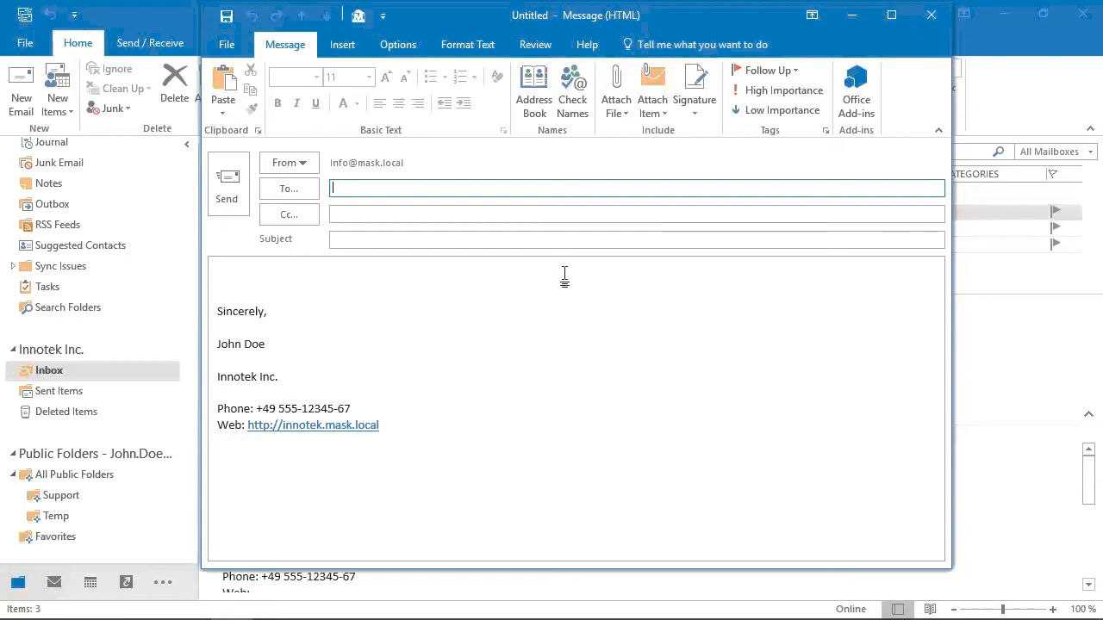
mouse_move(317, 167)
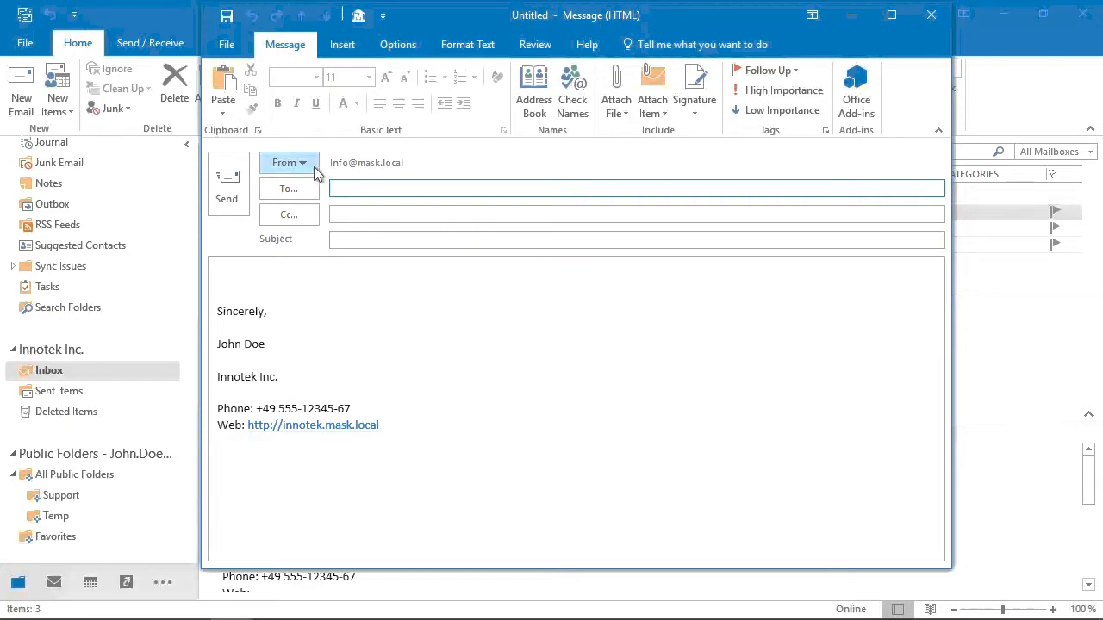
left_click(289, 162)
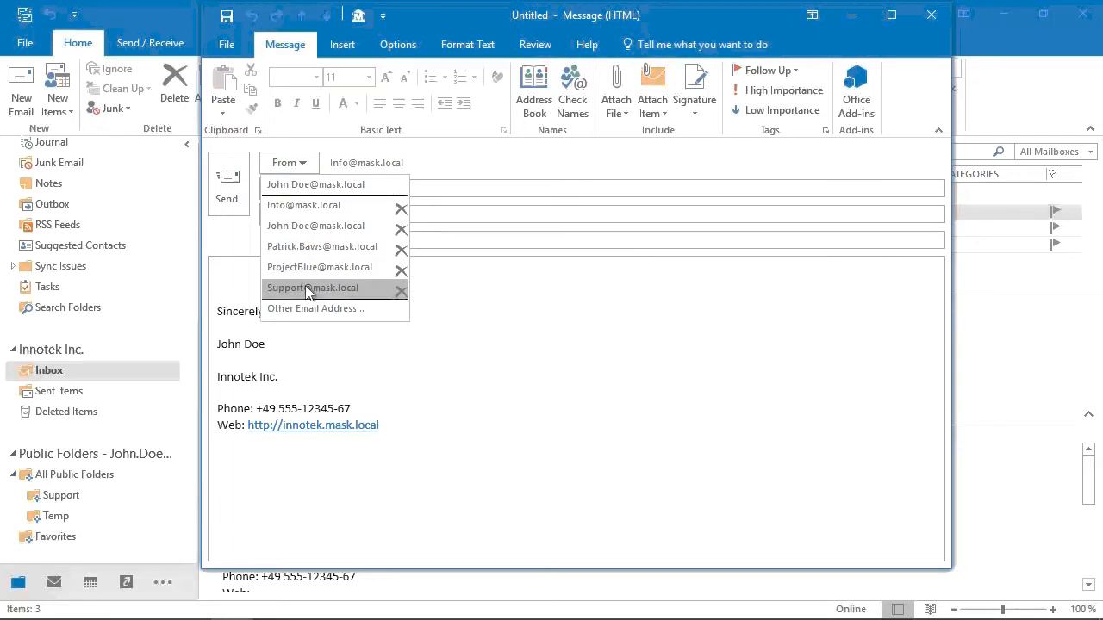
left_click(314, 287)
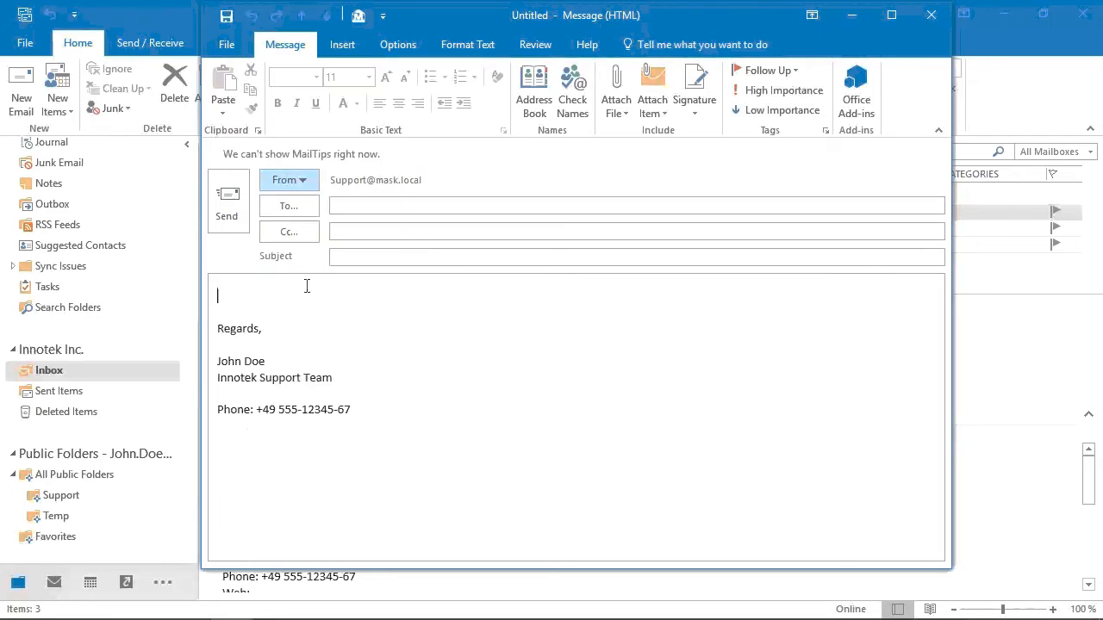
mouse_move(259, 414)
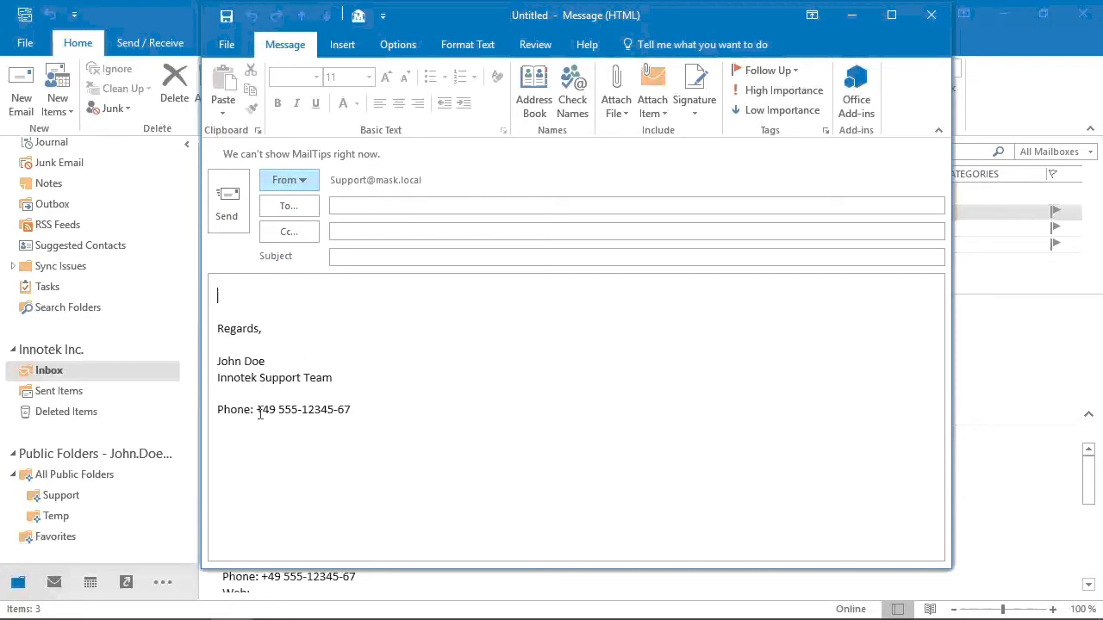
mouse_move(258, 313)
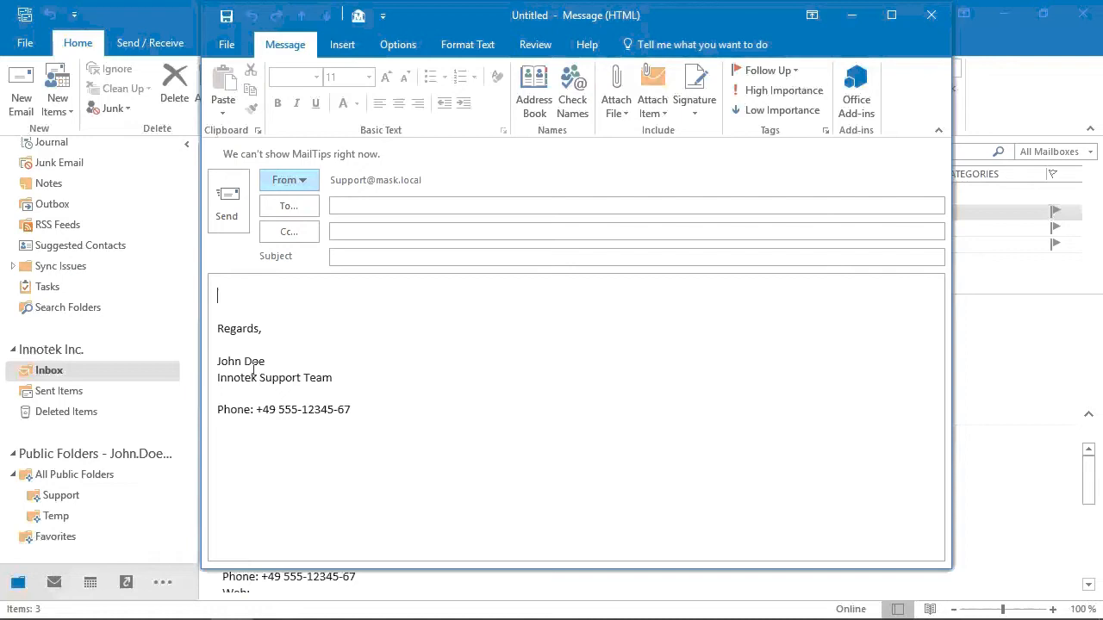
mouse_move(303, 281)
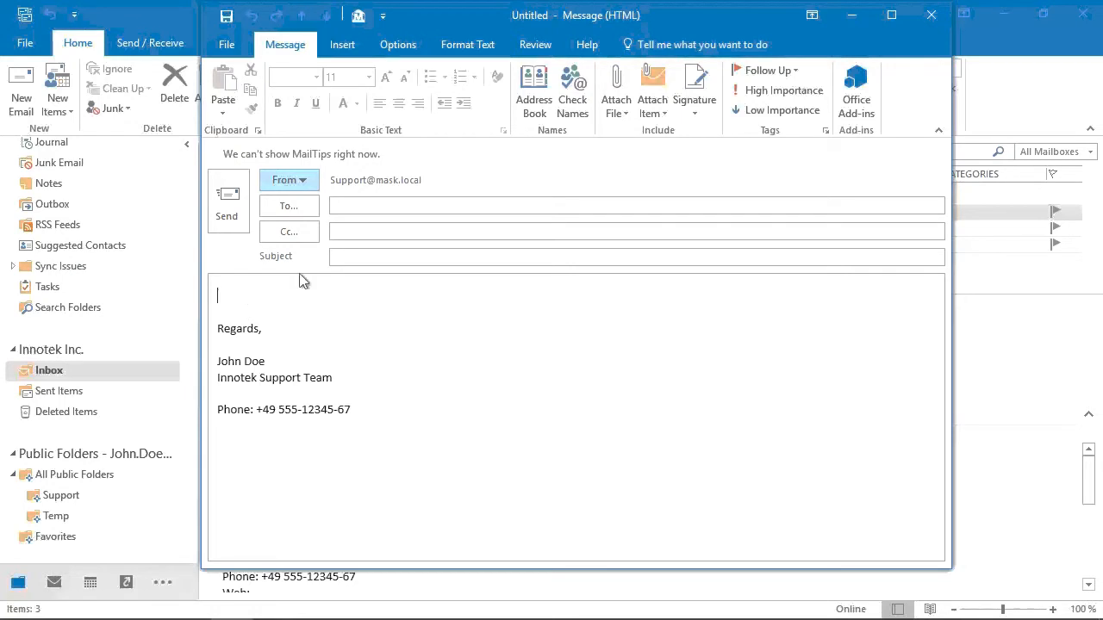
mouse_move(956, 10)
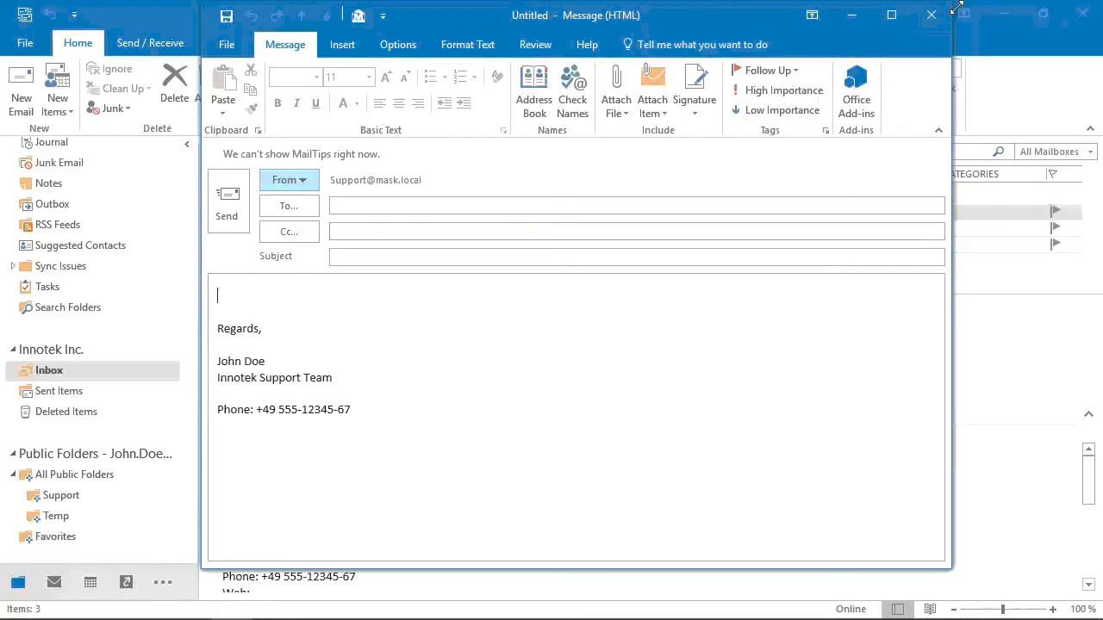
left_click(930, 14)
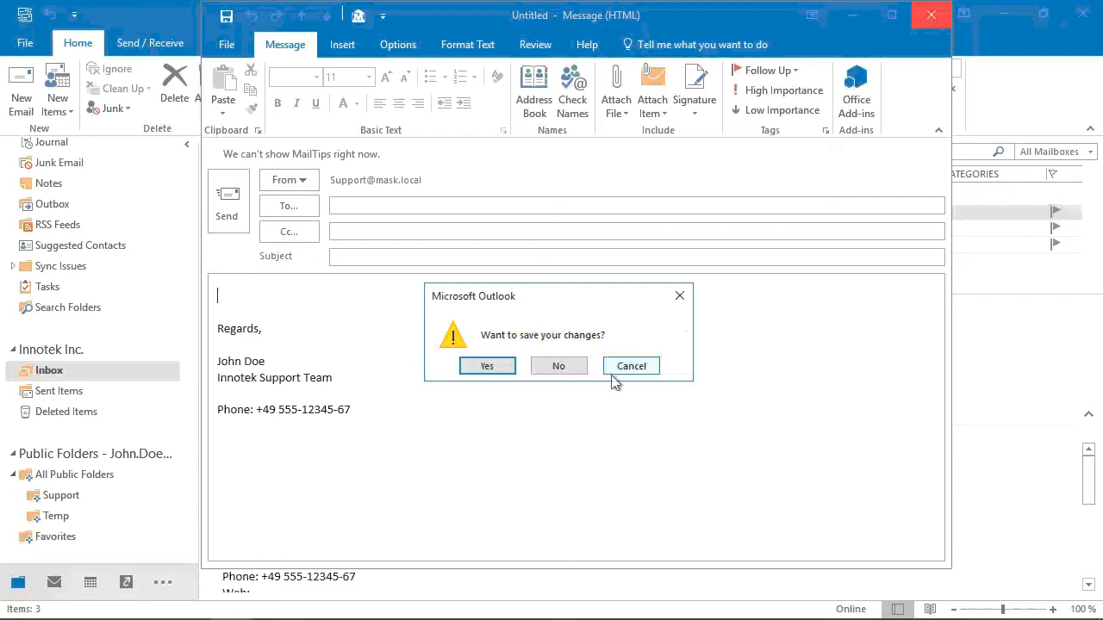
left_click(558, 365)
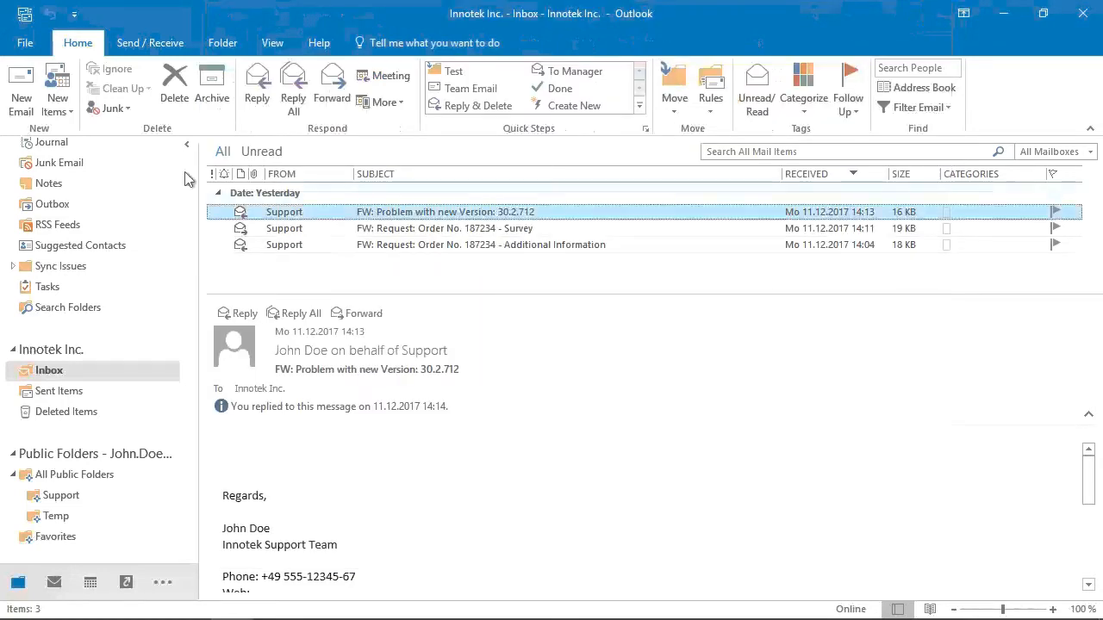
Reach the Lucatec MASK configuration from the File area via its Edit button
left_click(30, 41)
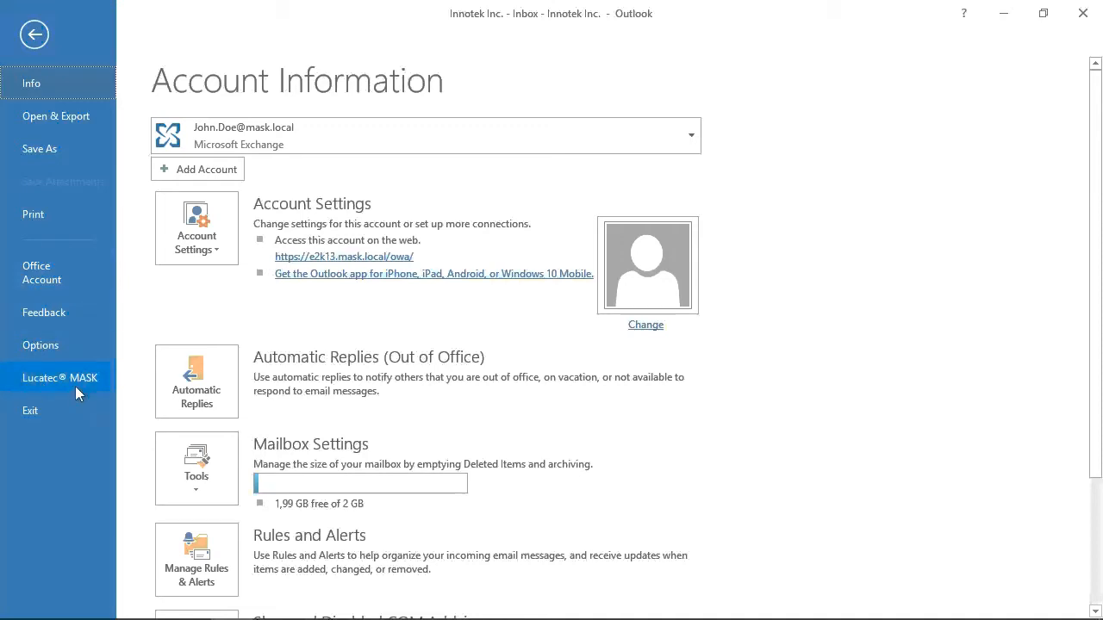
left_click(58, 377)
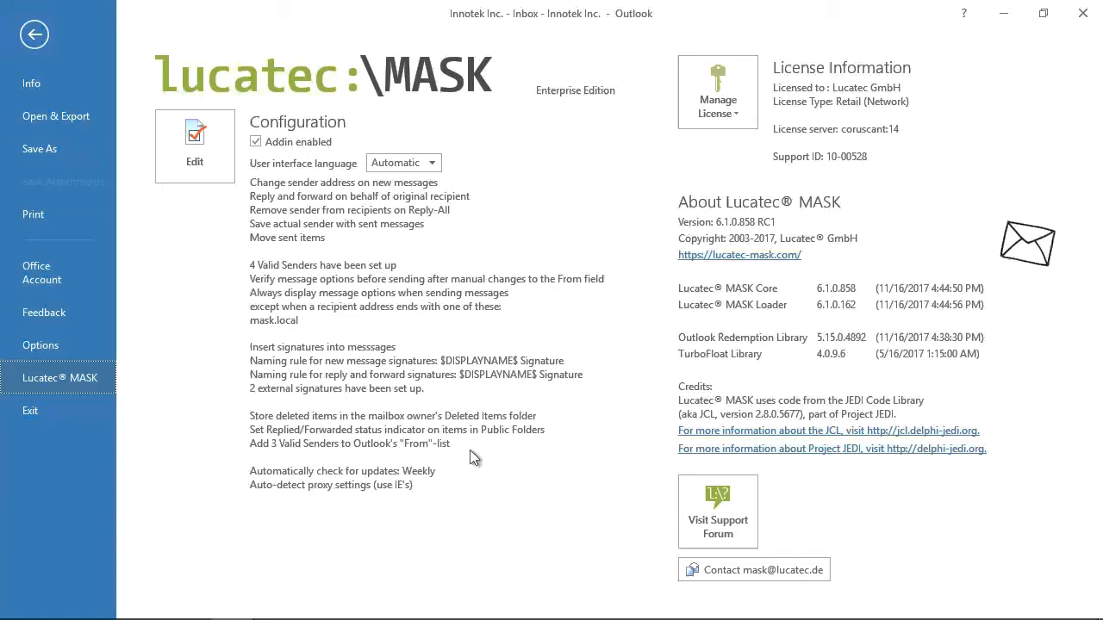
mouse_move(205, 164)
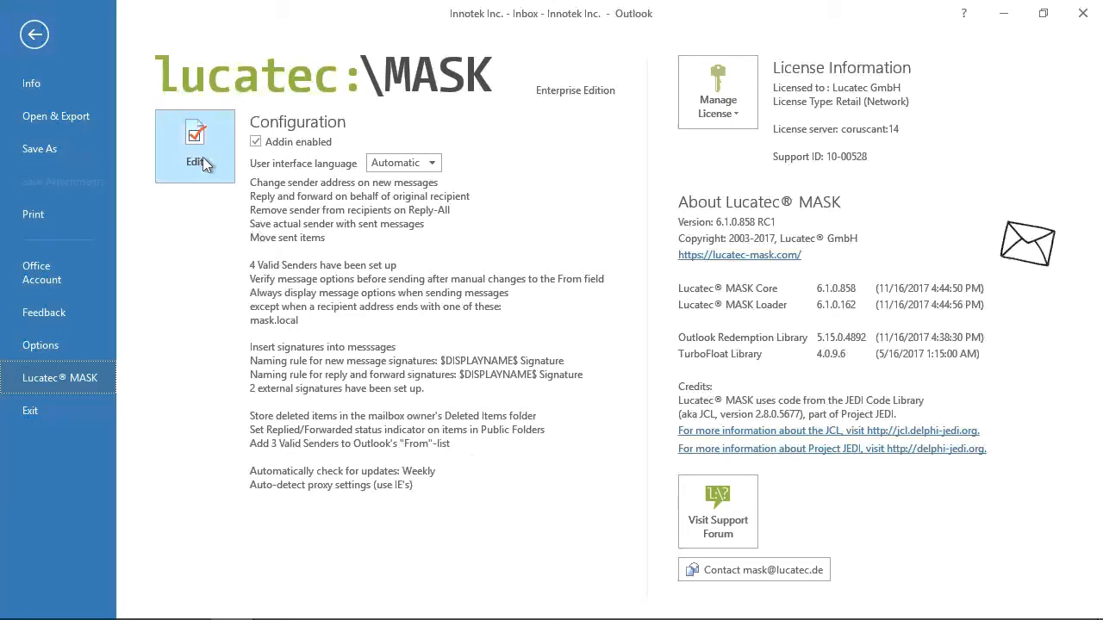
left_click(195, 147)
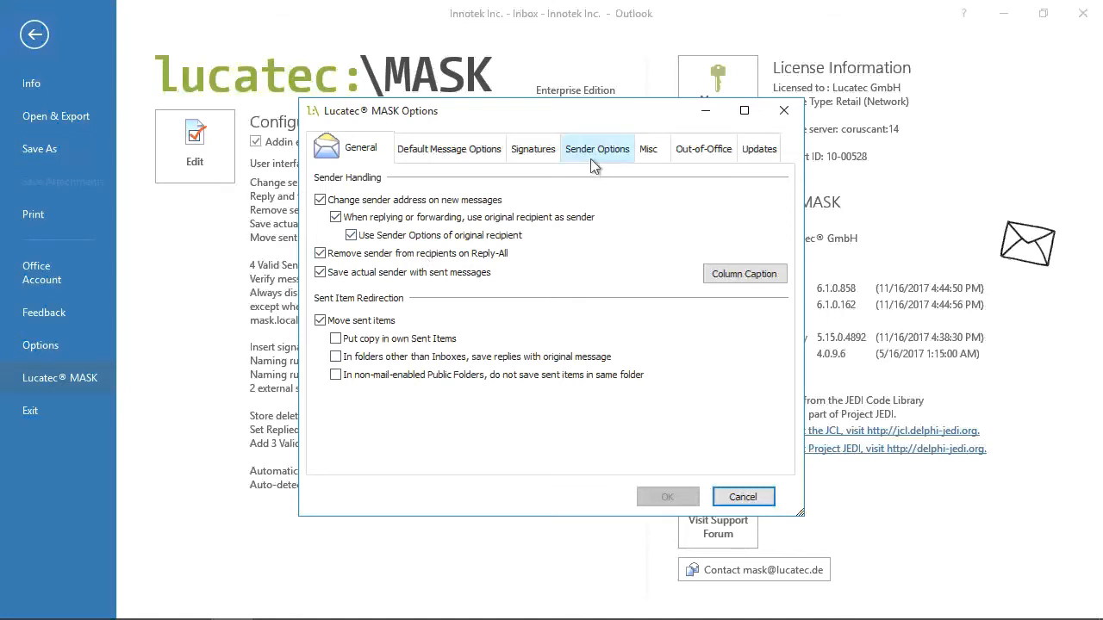
Review the Sender Options valid senders list, then show the Default Message Options page
left_click(596, 148)
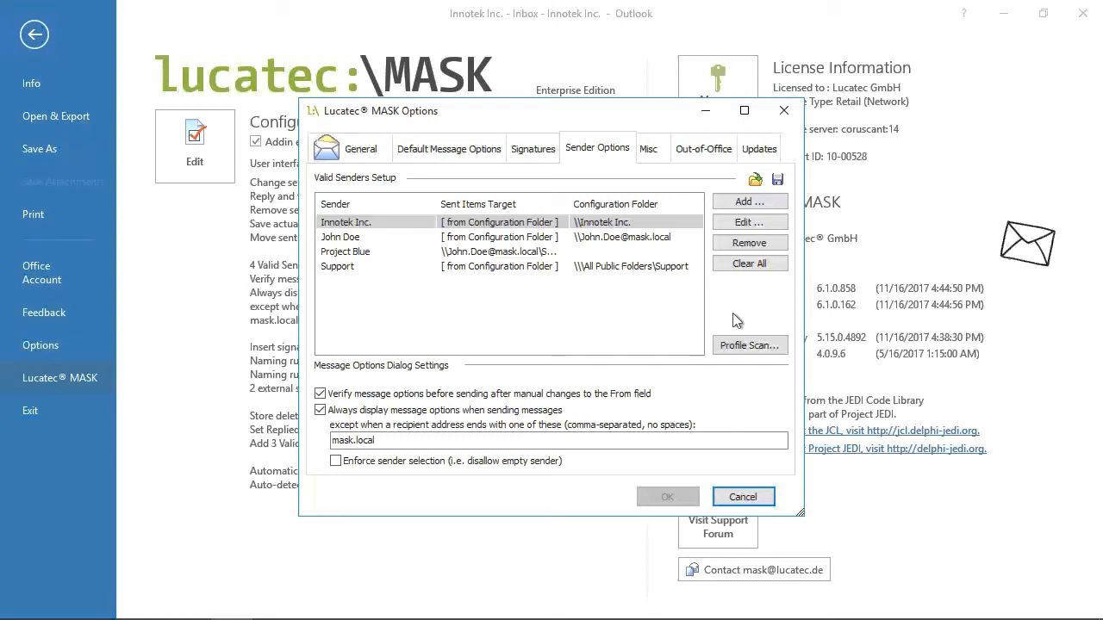
mouse_move(741, 328)
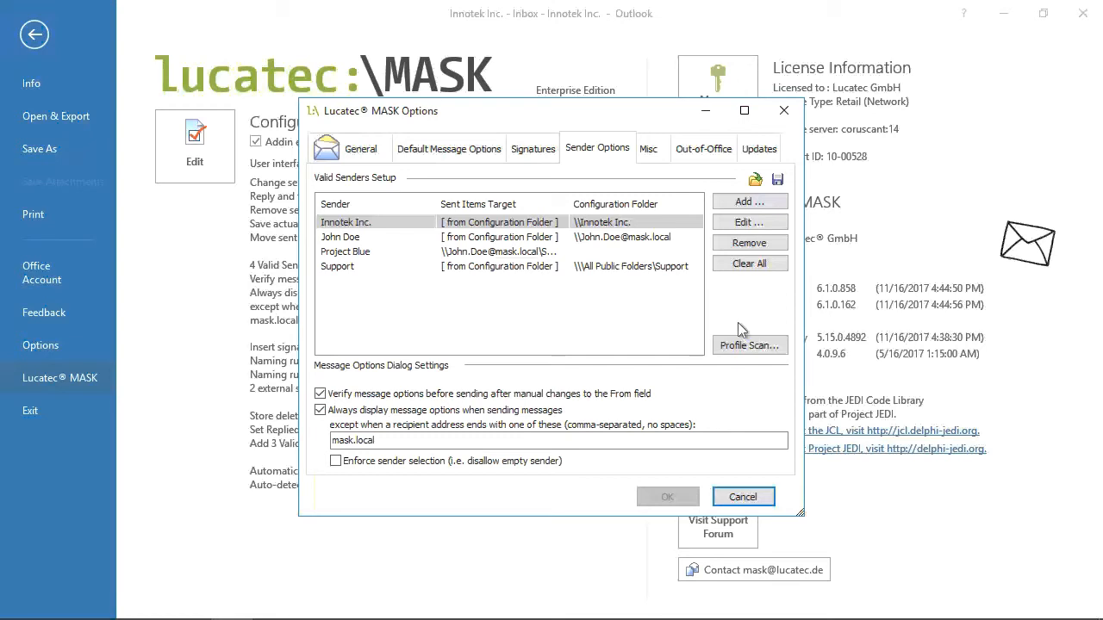
mouse_move(772, 357)
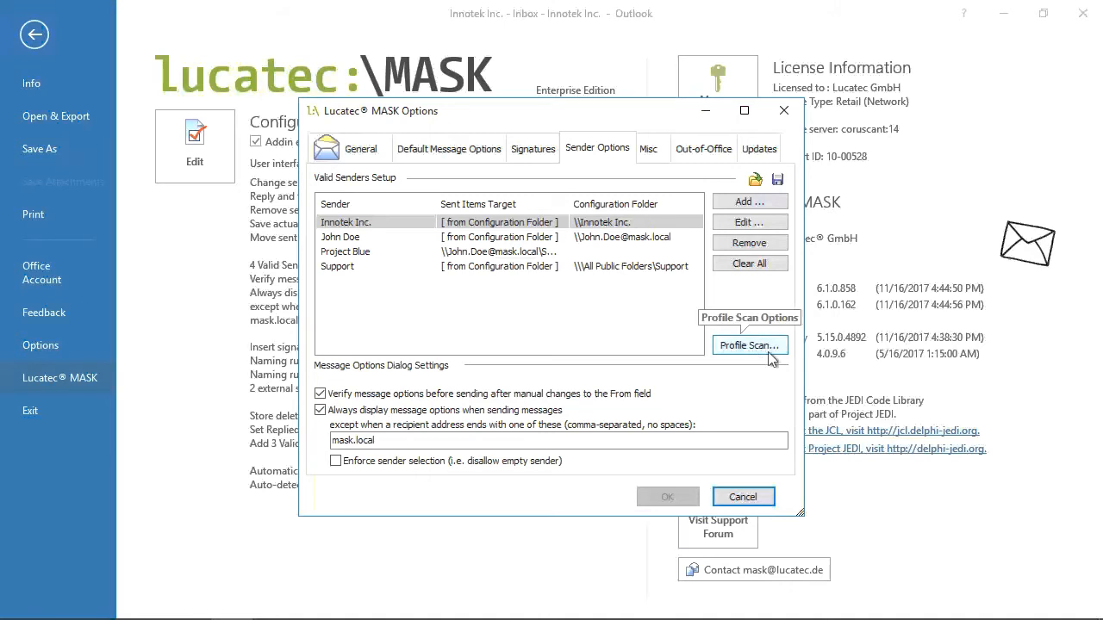
mouse_move(772, 377)
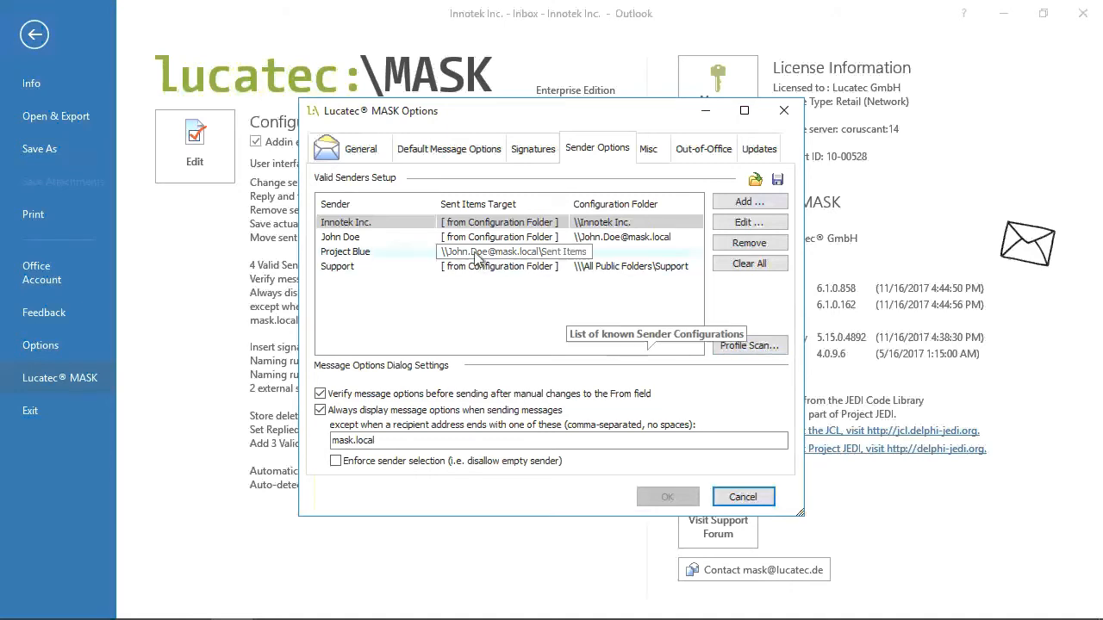
left_click(748, 221)
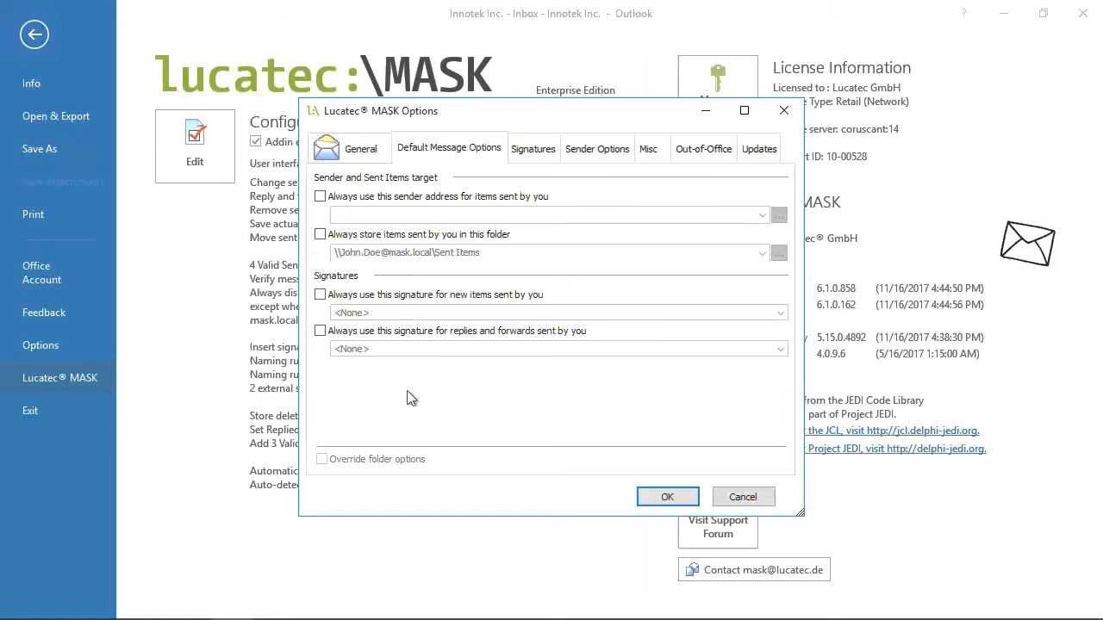
mouse_move(565, 413)
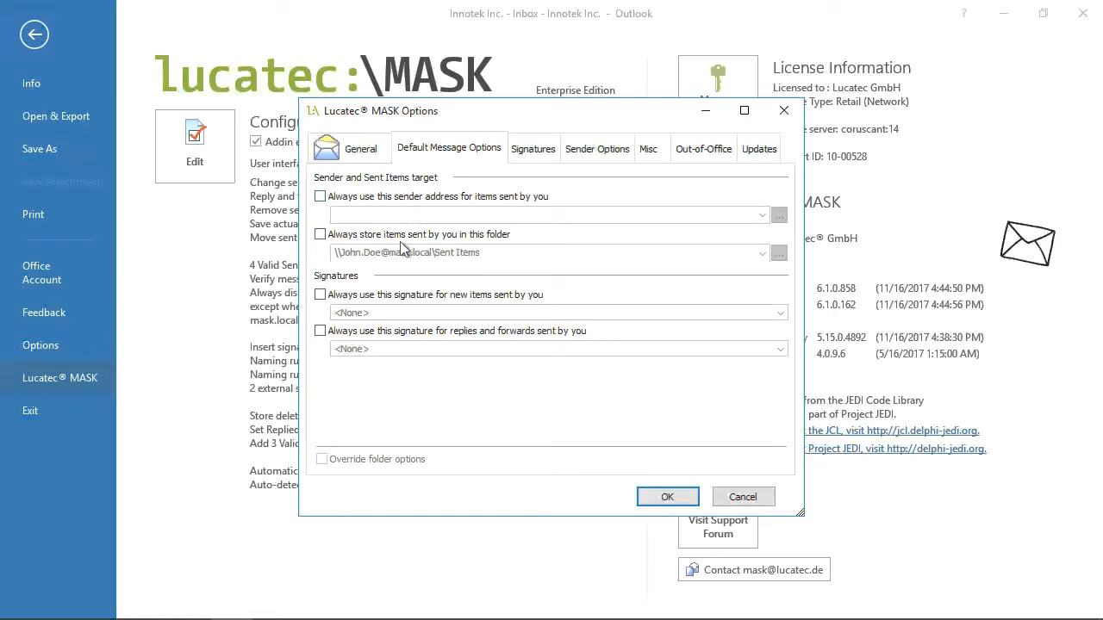
mouse_move(390, 365)
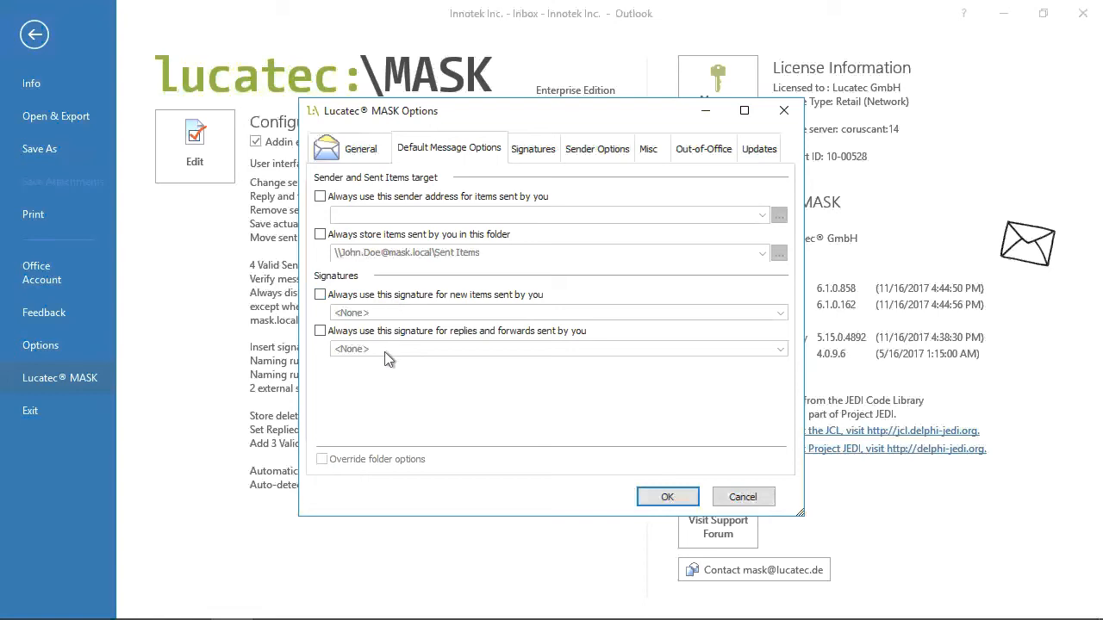
mouse_move(448, 419)
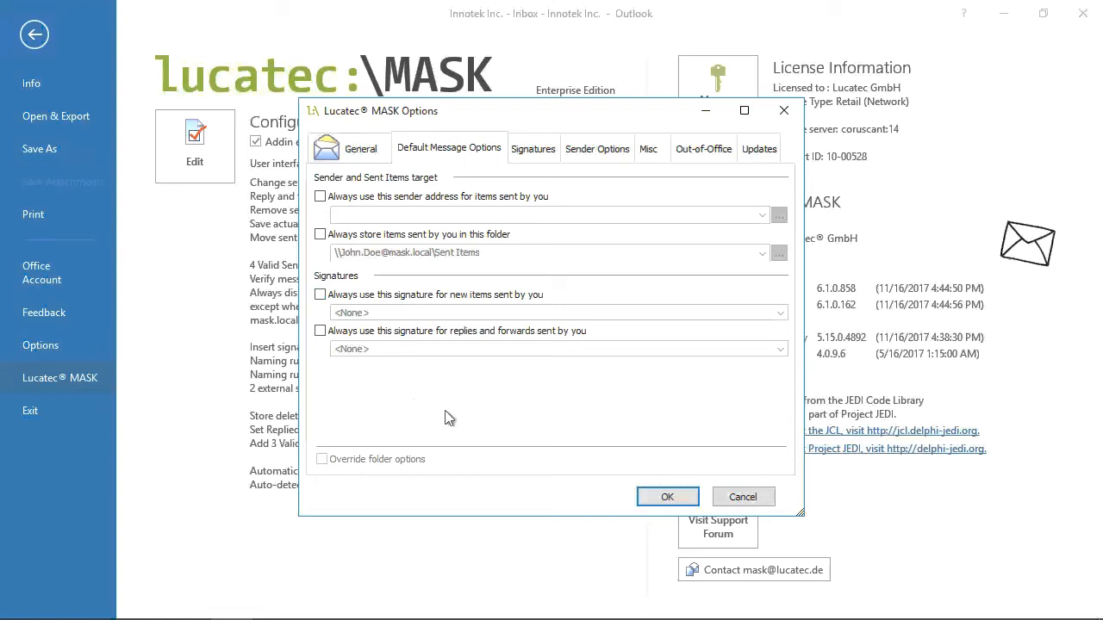
mouse_move(426, 464)
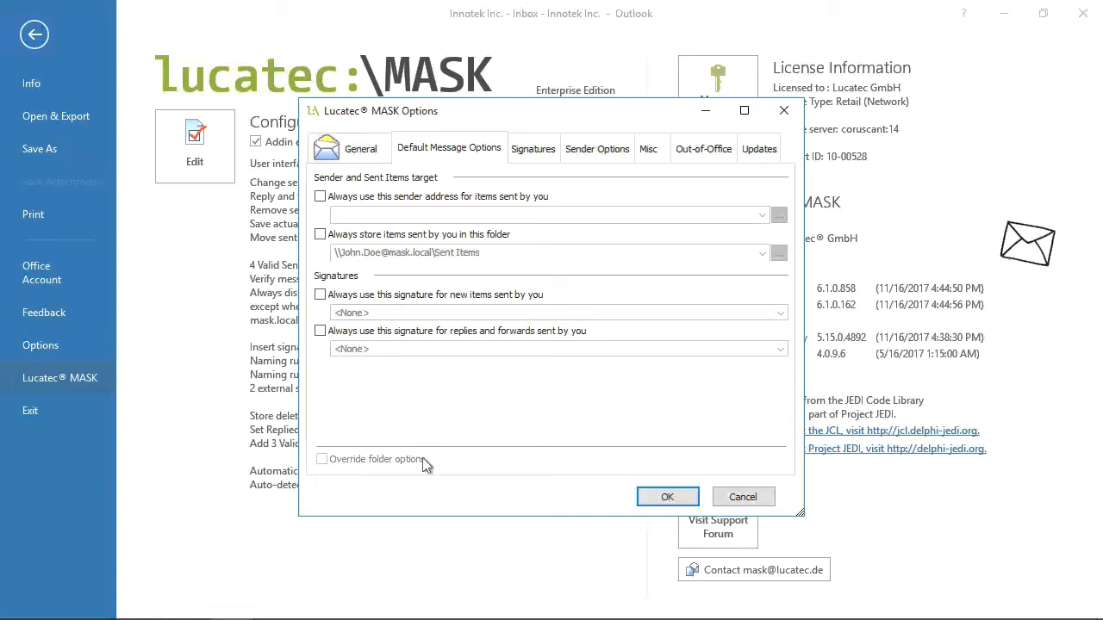
mouse_move(645, 486)
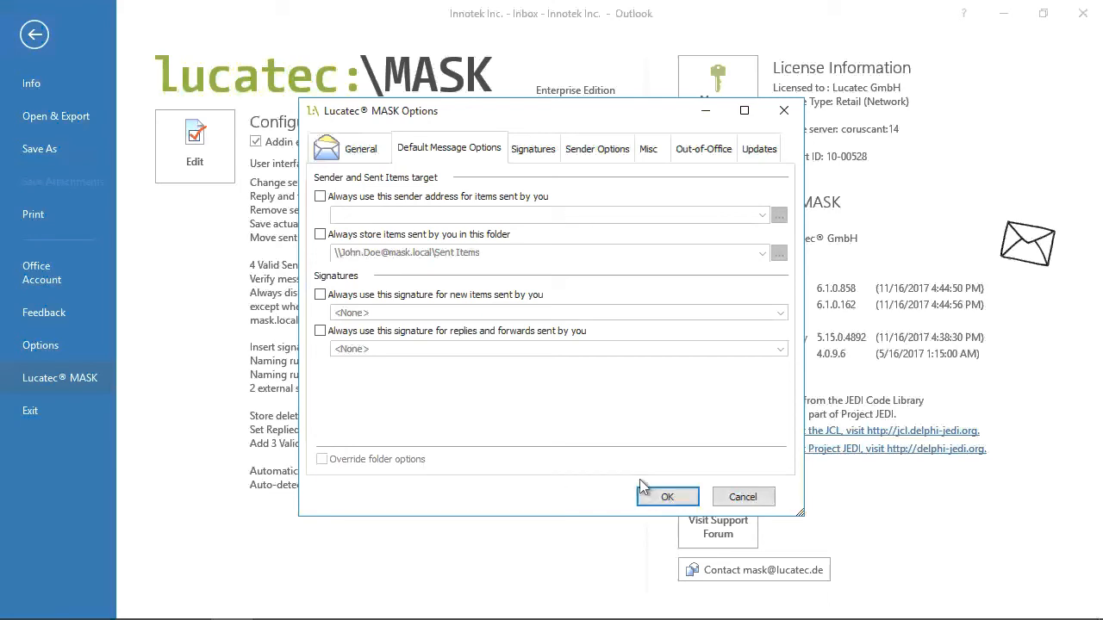
Close the options with OK and scroll the MASK product website to its download links
left_click(669, 496)
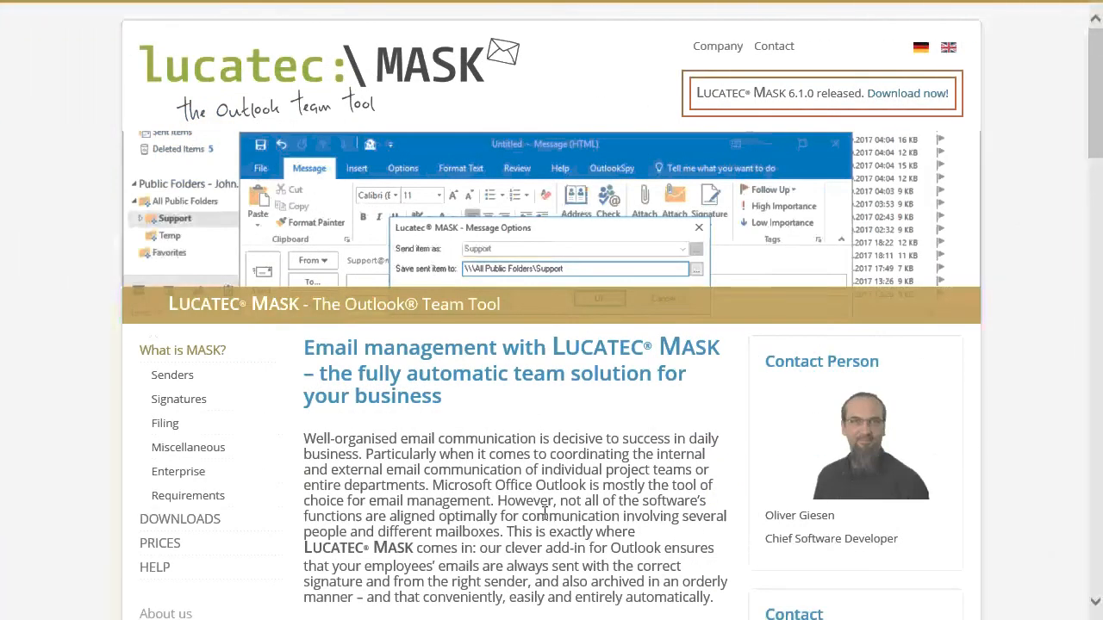
scroll("down", 3)
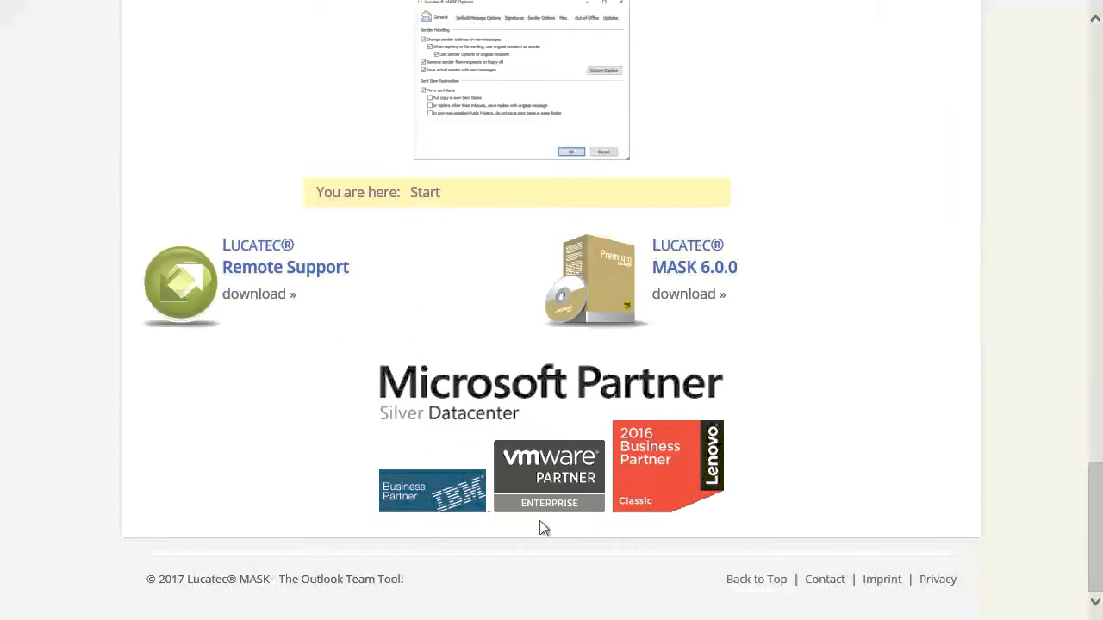